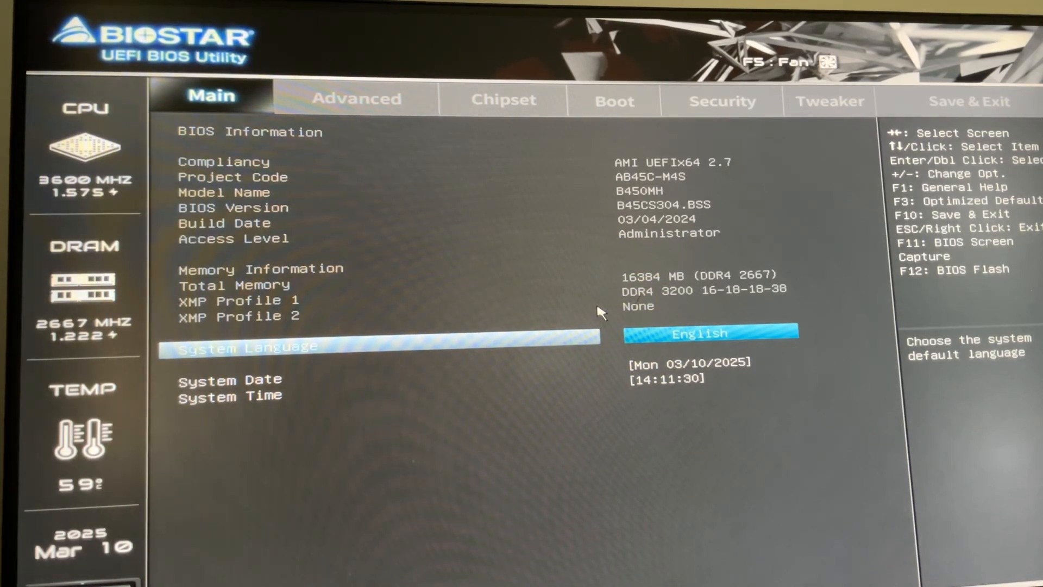
# Open CSM Configuration under Advanced, which reports CSM disabled due to active Secure Boot.
pyautogui.click(357, 100)
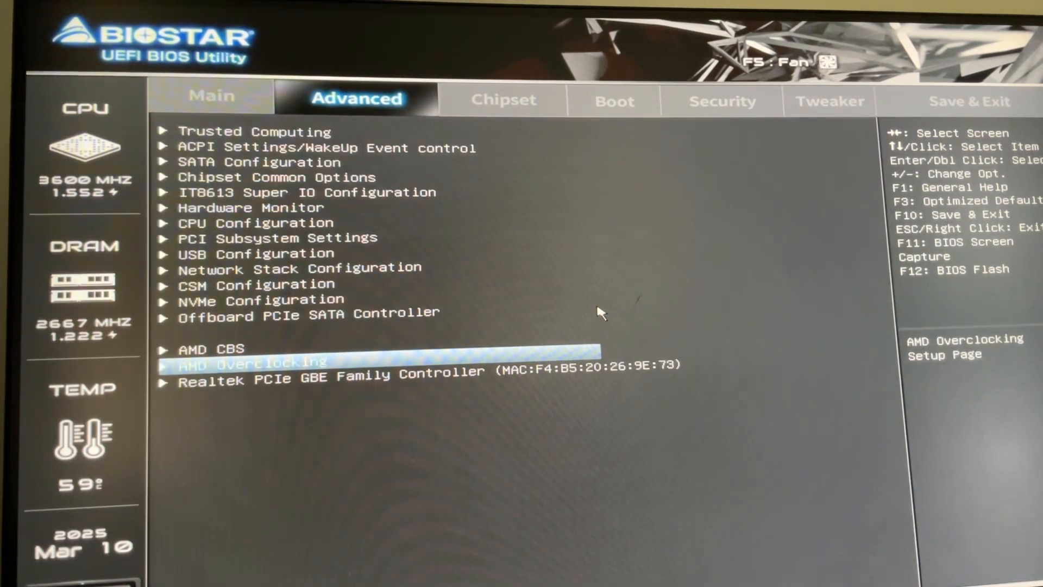
pyautogui.press('up')
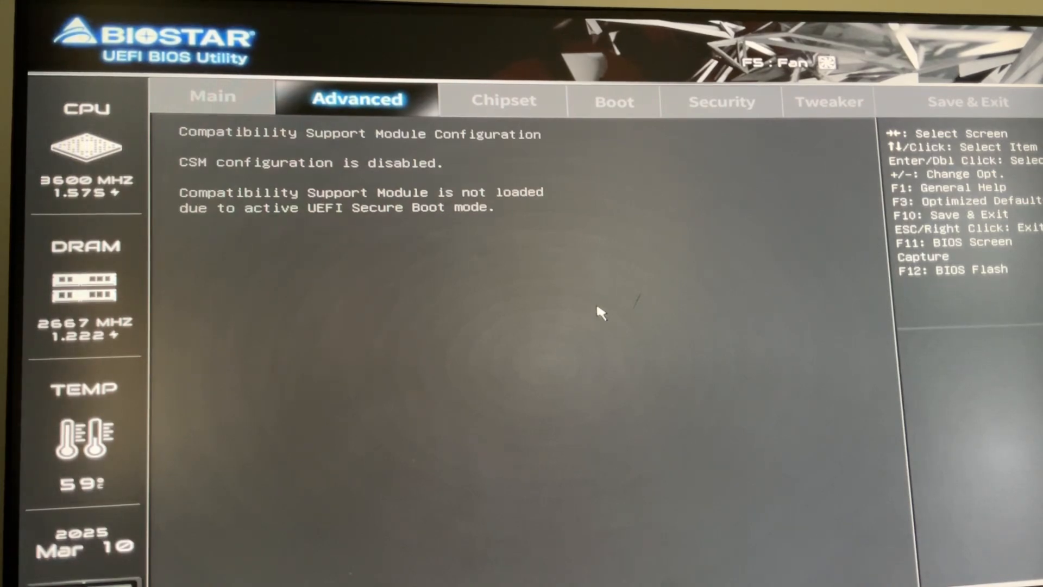
# Show the Security page with the password options and Secure Boot entry.
pyautogui.click(829, 101)
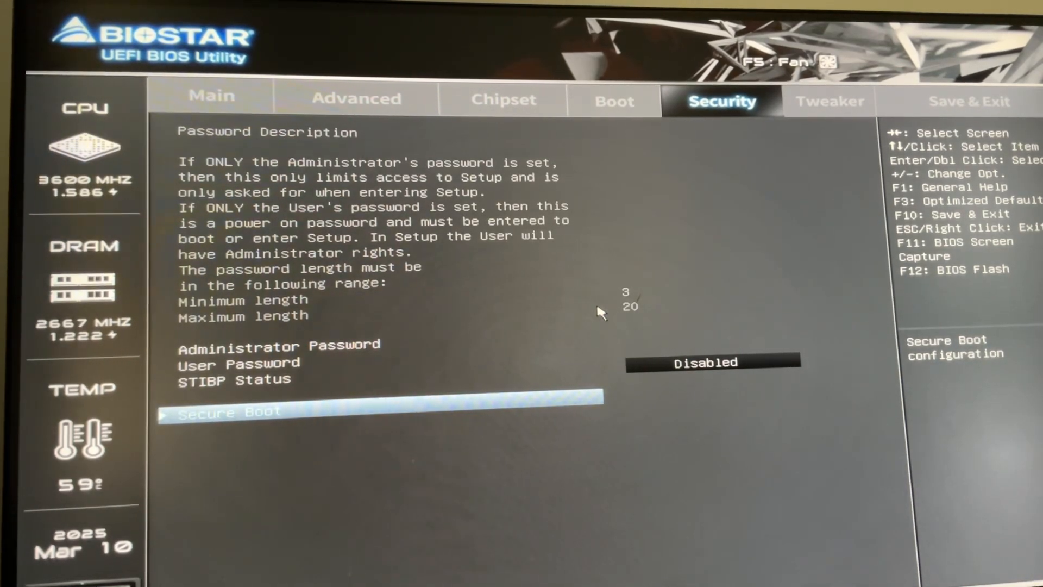
# Decline quitting without saving and reach Secure Boot Key Management with factory key databases.
pyautogui.press('Escape')
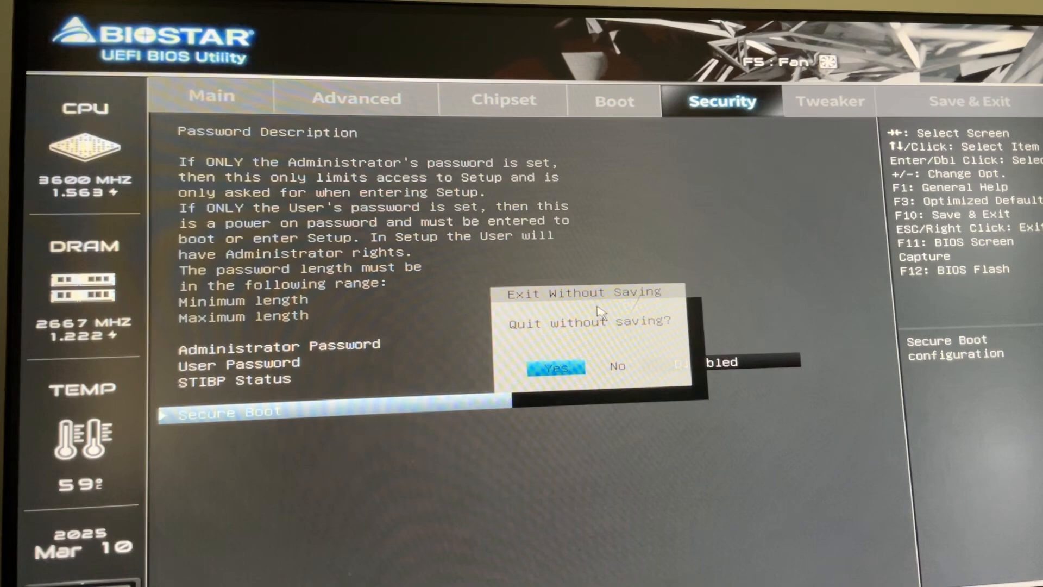
pyautogui.click(617, 365)
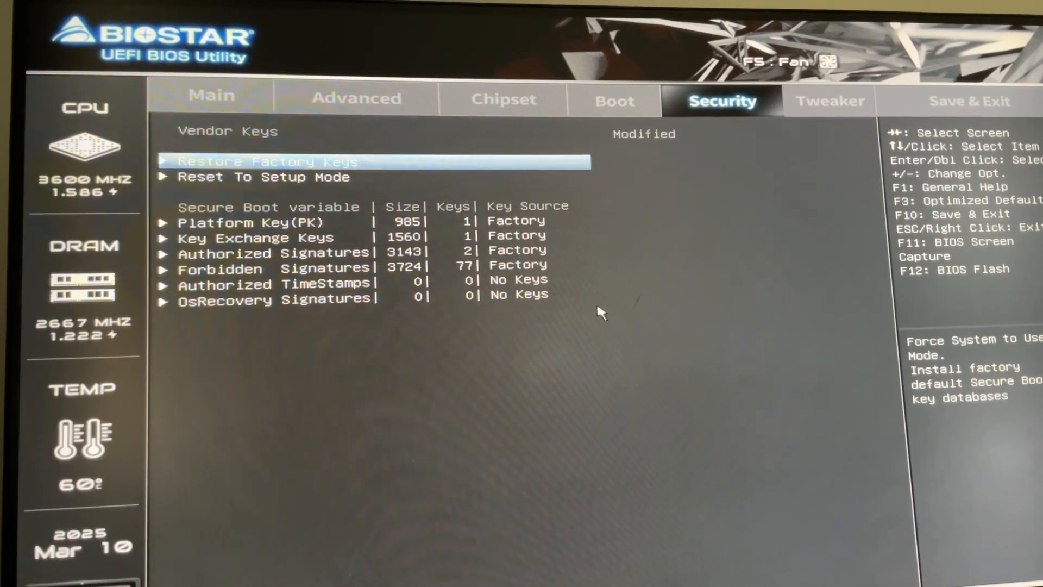
# Restore Factory Keys so Secure Boot shows Enabled in User mode, then move to Tweaker.
pyautogui.press('Down')
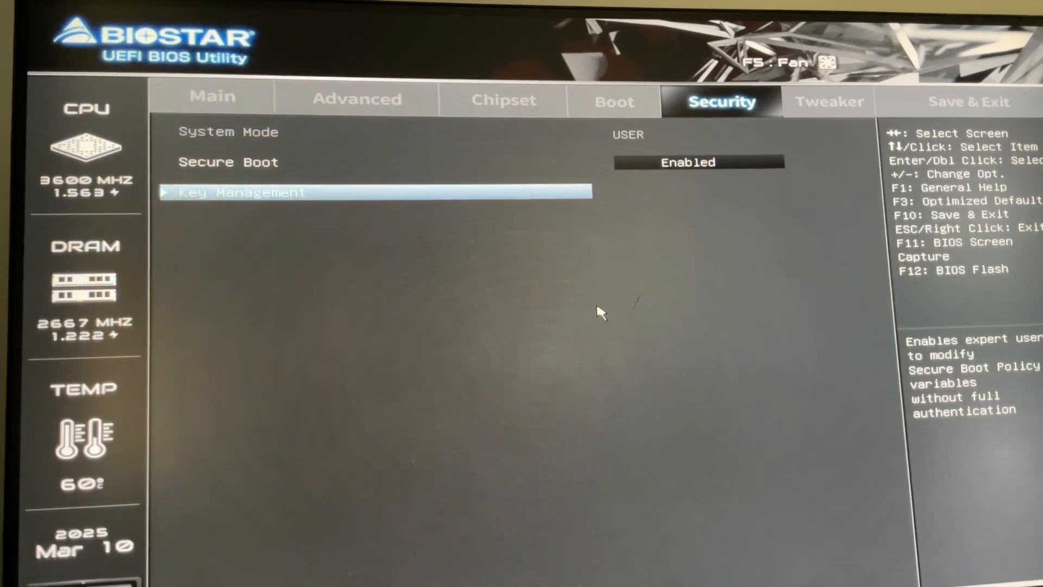
pyautogui.click(828, 101)
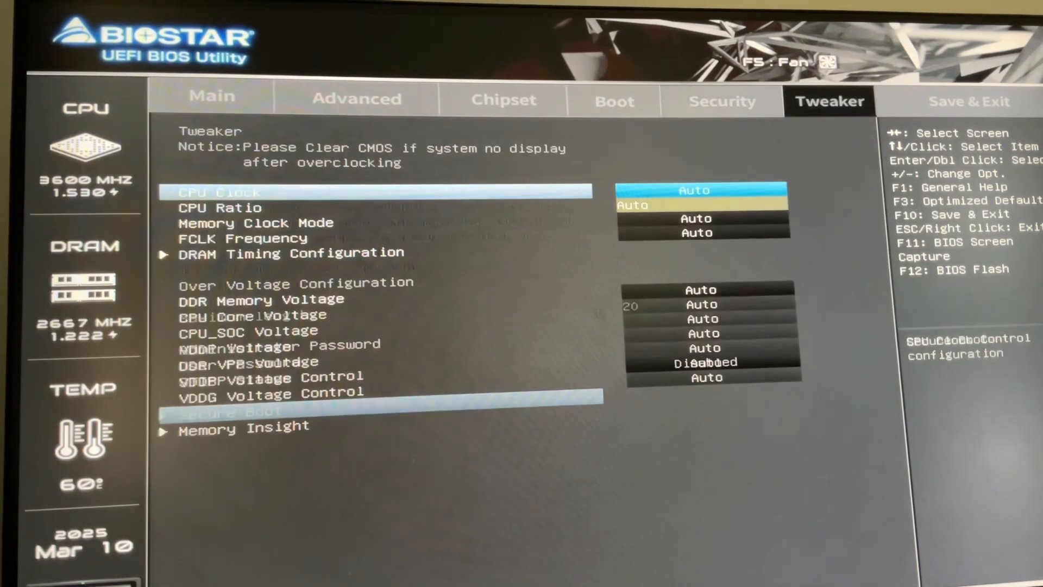